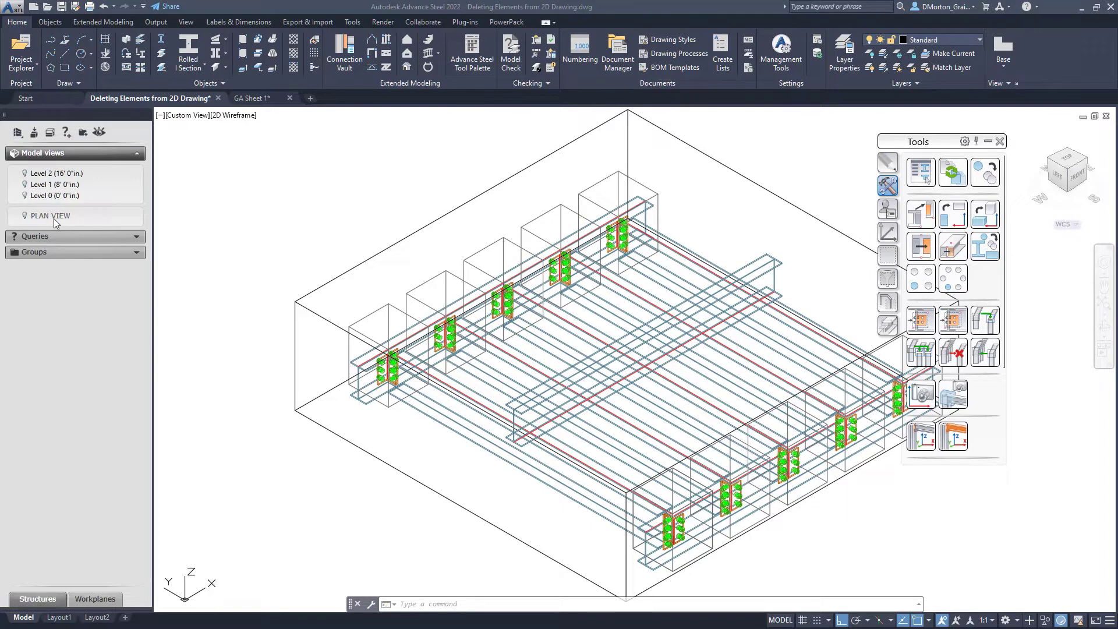
Bring up the Model view settings for the PLAN VIEW camera from the Project Explorer.
double_click(50, 215)
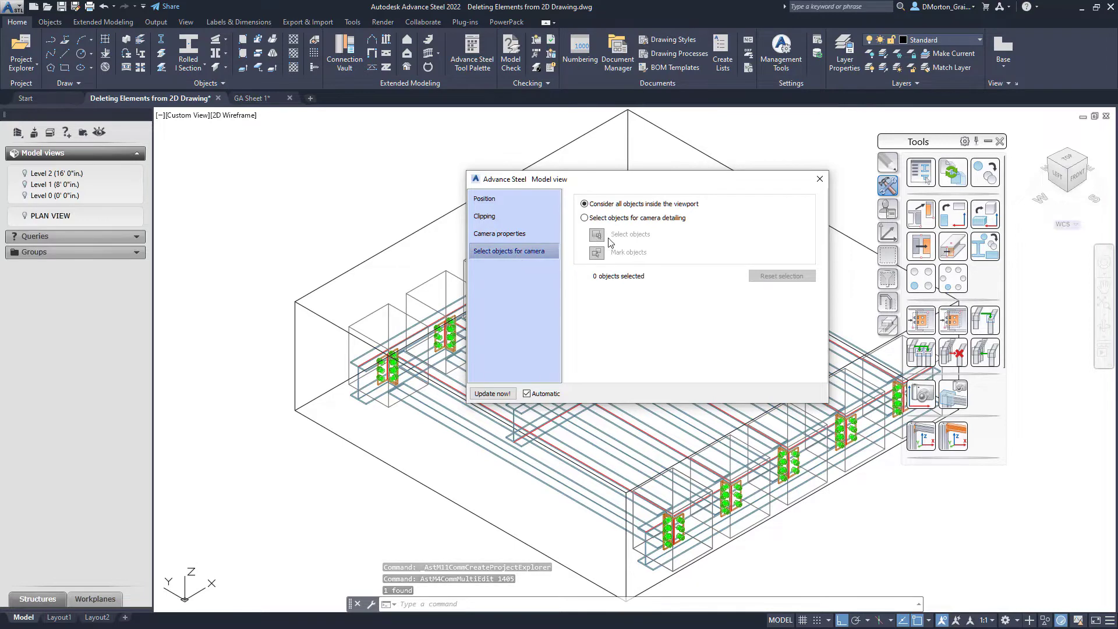
click(246, 98)
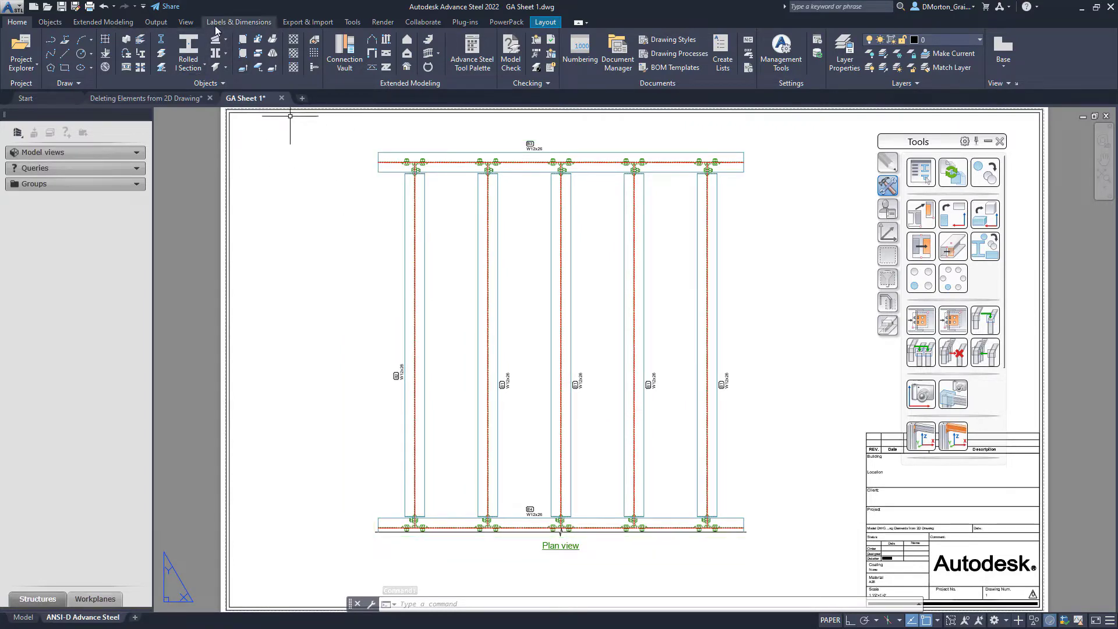
Switch to the Labels & Dimensions tools to update the GA Sheet 1 plan view detail.
click(238, 21)
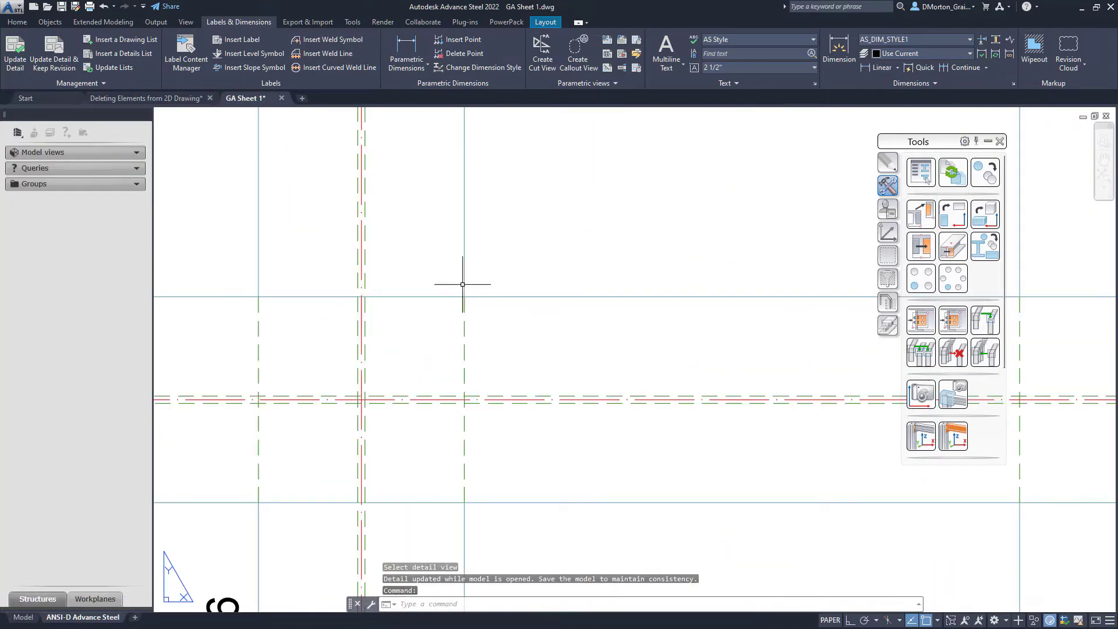